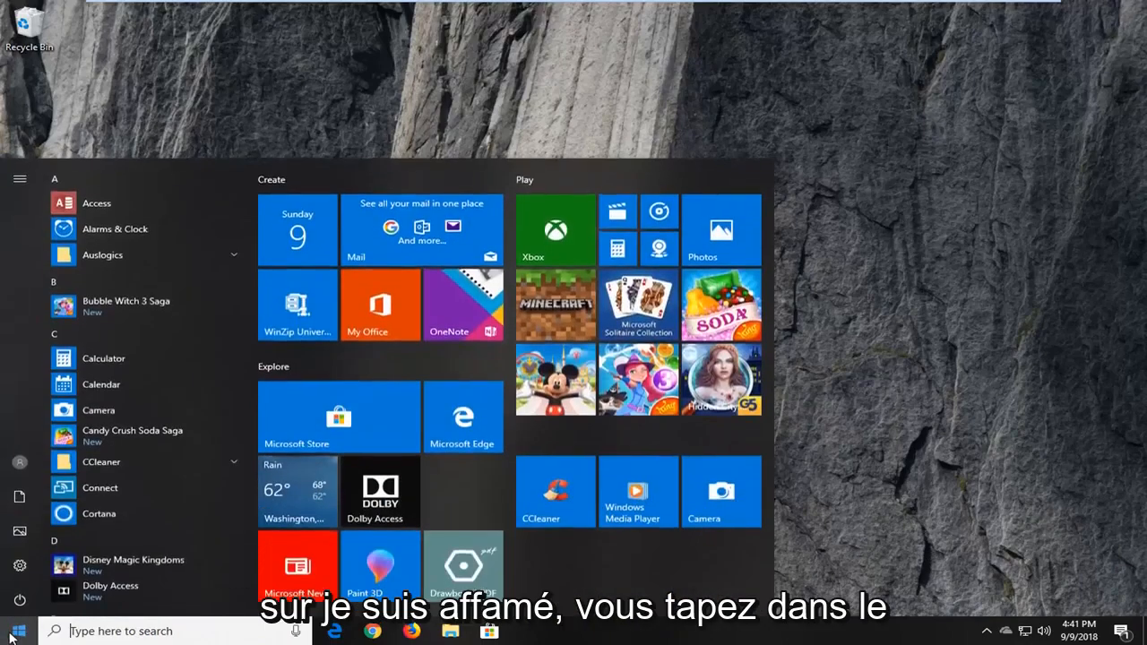
- Search 'troubl' in the Start menu so Troubleshoot settings appears as best match
{"action": "type", "text": "troubleshooting"}
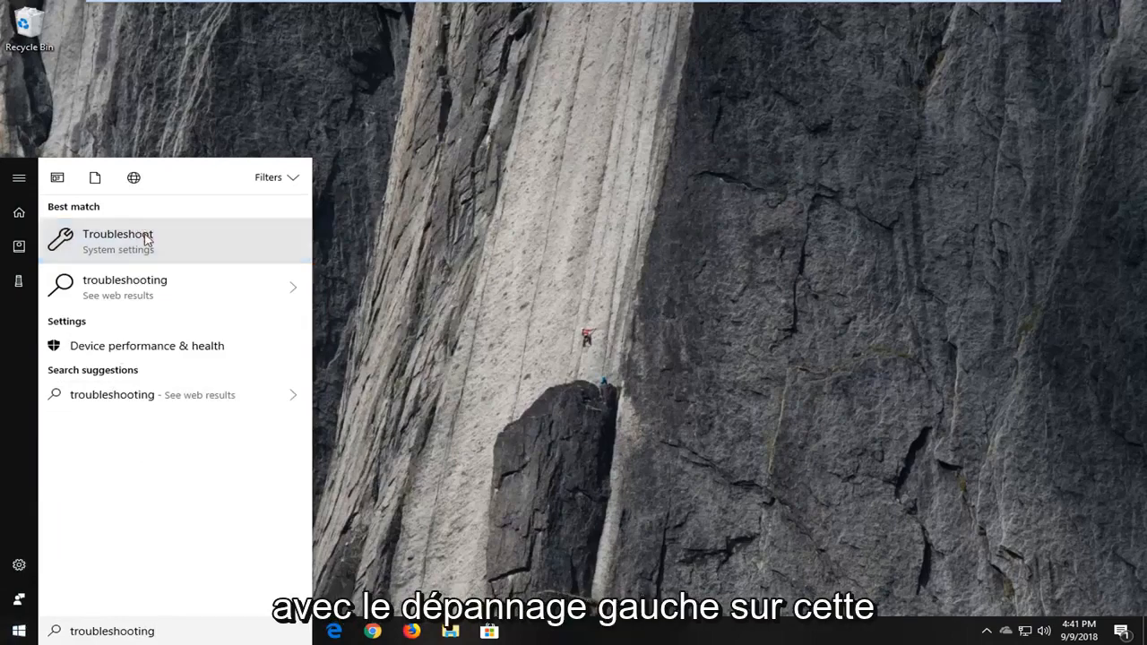
- Go to the Troubleshoot page and expand the Windows Update entry to reveal its run option
{"action": "left_click", "coordinate": [118, 240]}
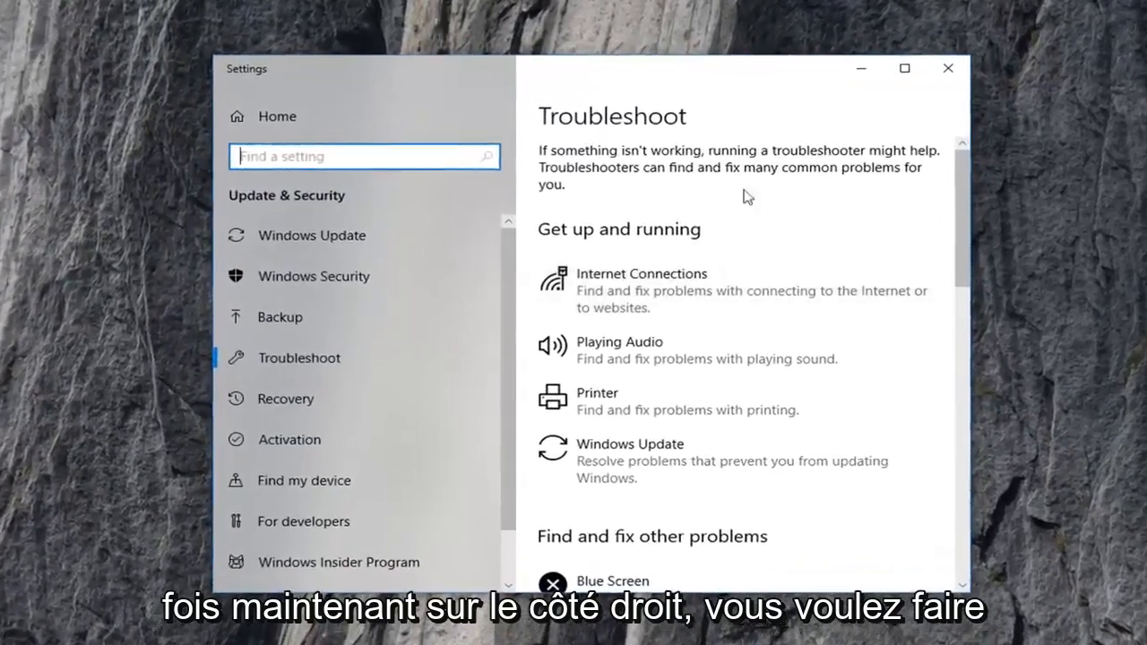
{"action": "scroll", "scroll_direction": "down", "scroll_amount": 3}
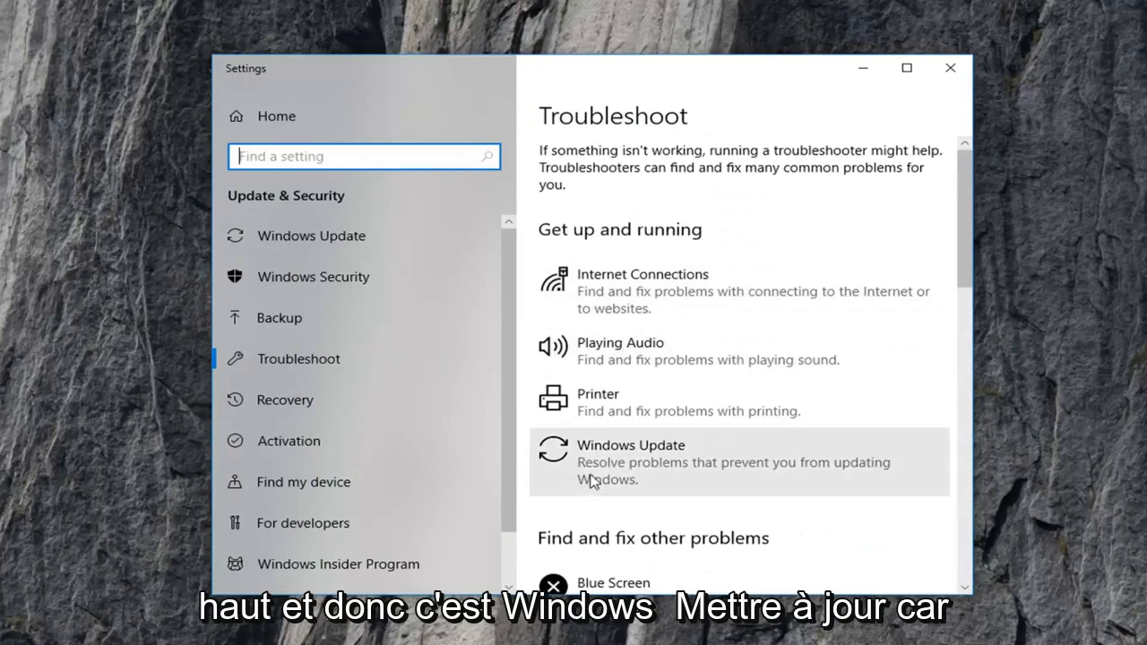
{"action": "mouse_move", "coordinate": [647, 479]}
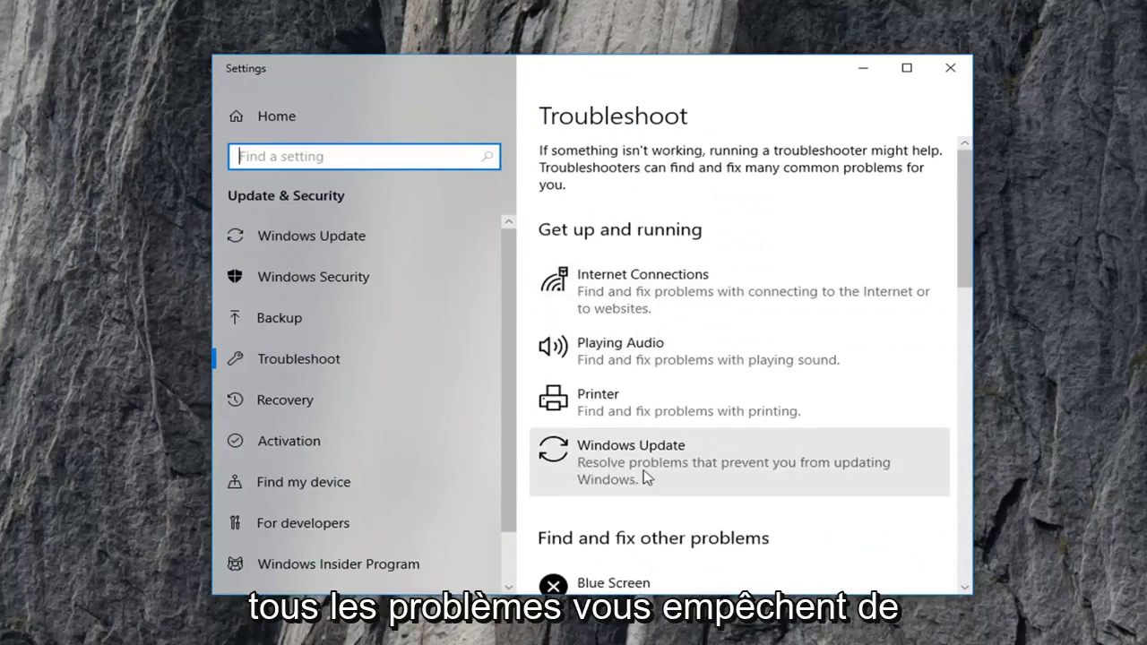
{"action": "mouse_move", "coordinate": [652, 469]}
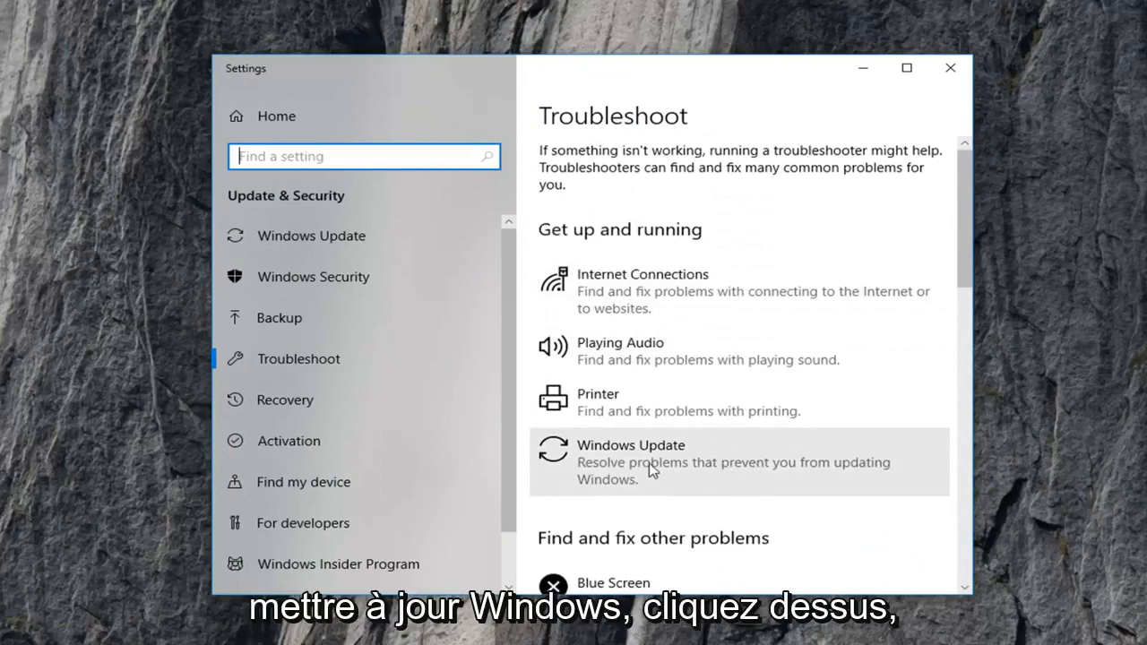
{"action": "left_click", "coordinate": [735, 463]}
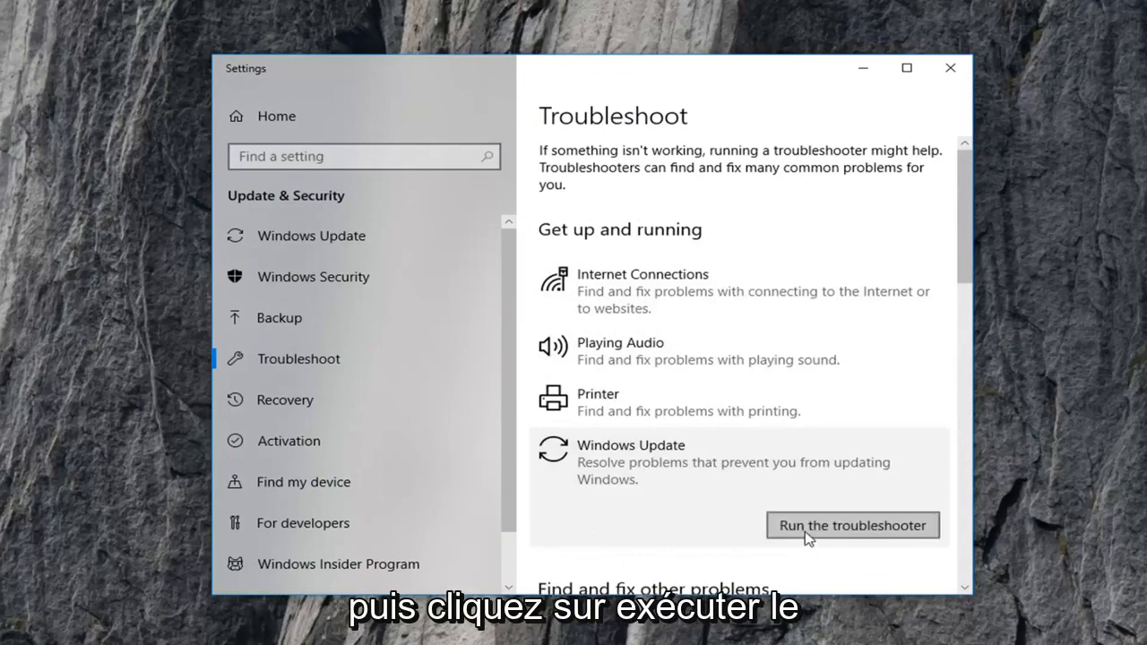
- Run the Windows Update troubleshooter until it suggests repairing database corruption
{"action": "left_click", "coordinate": [851, 525]}
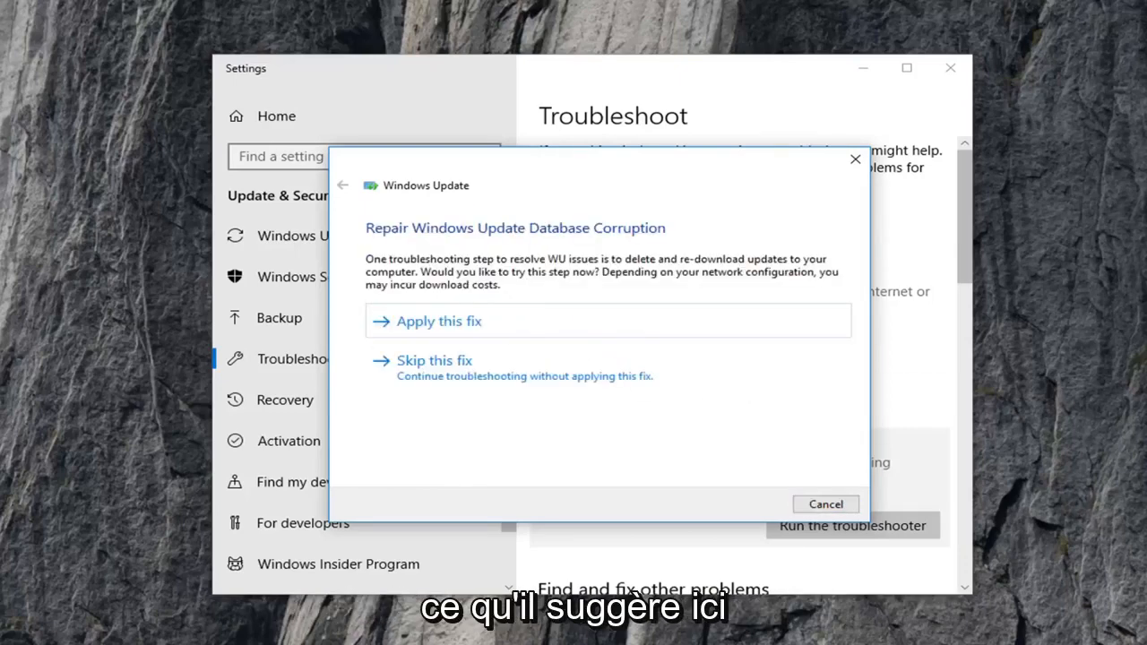
- Apply the Windows Update database repair, let troubleshooting complete, then close it
{"action": "left_click", "coordinate": [437, 320]}
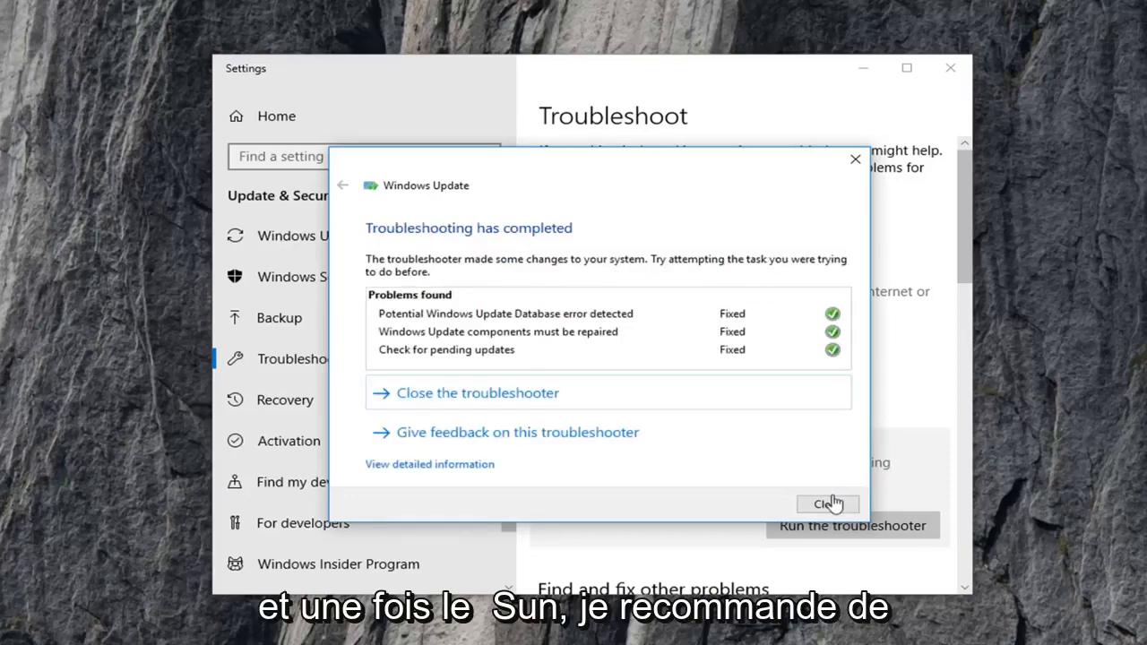
{"action": "left_click", "coordinate": [828, 502]}
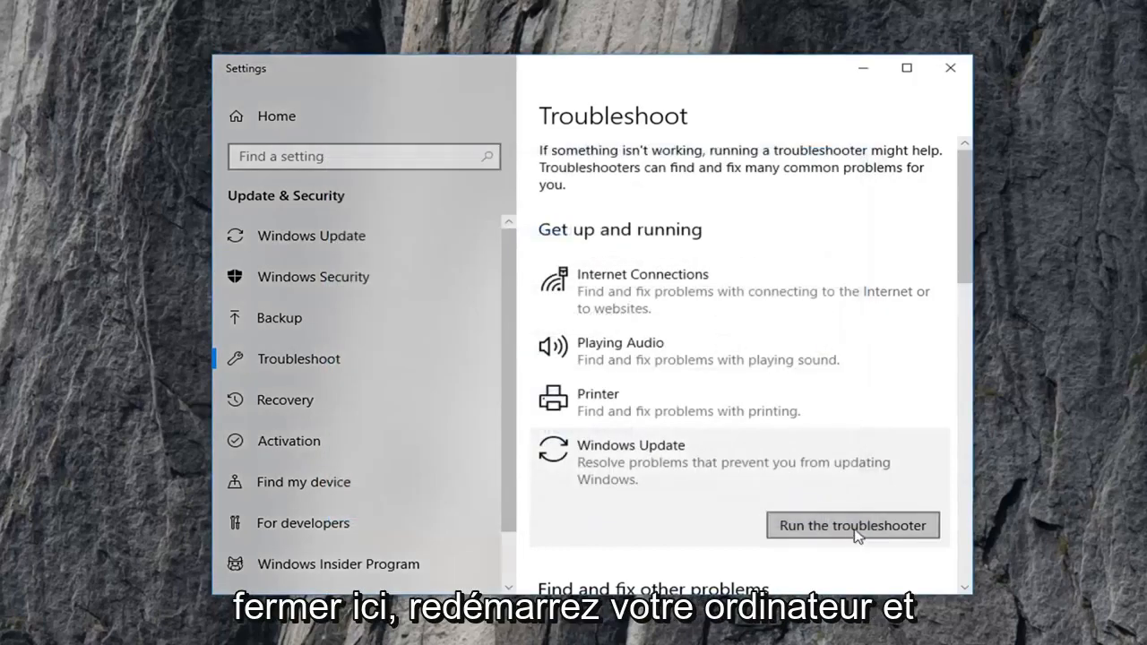
{"action": "mouse_move", "coordinate": [1119, 215]}
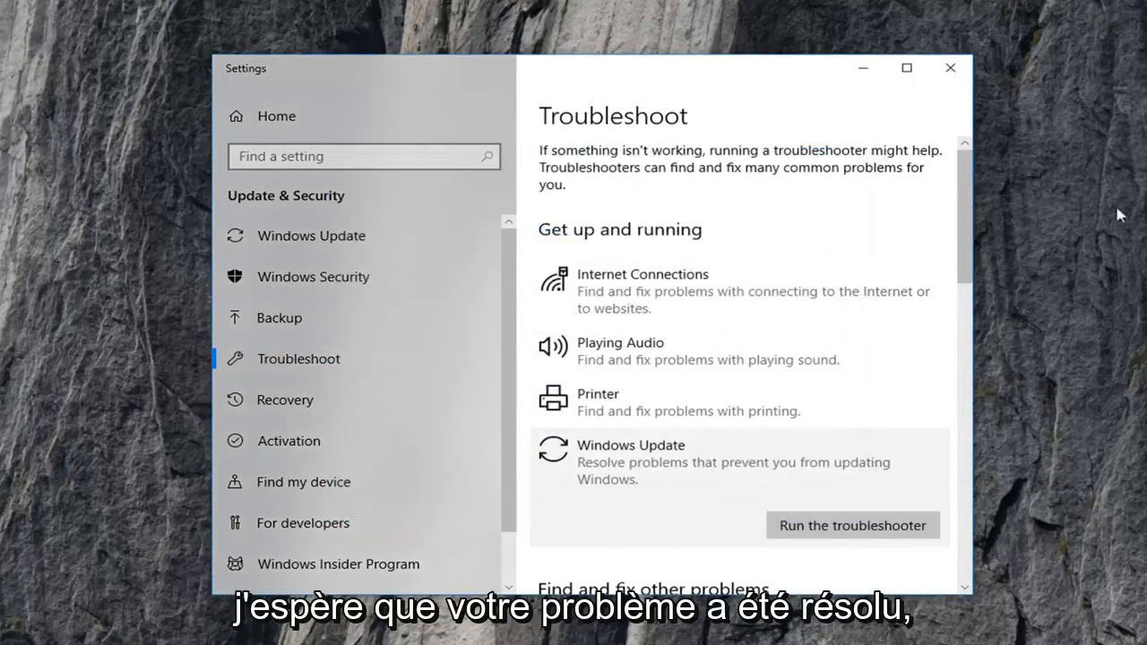